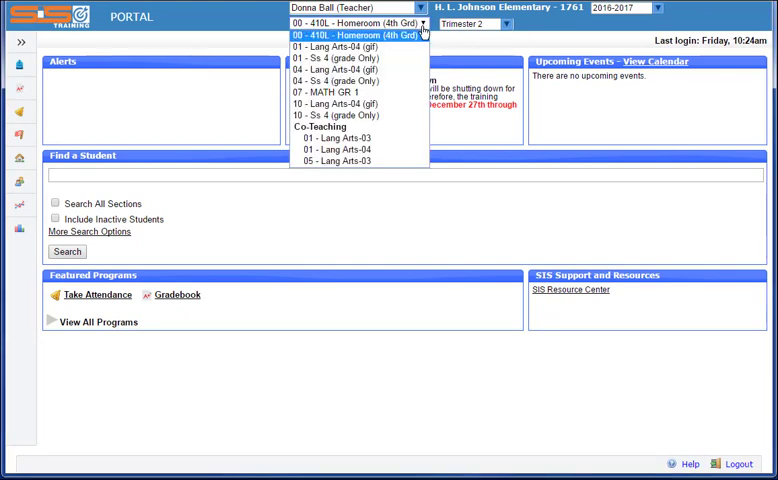
Return to the portal home page from the header logo
click(356, 36)
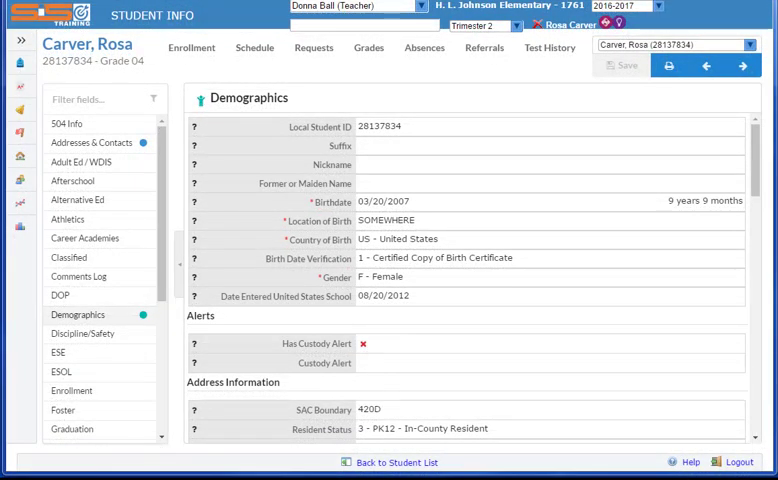
mouse_move(56, 16)
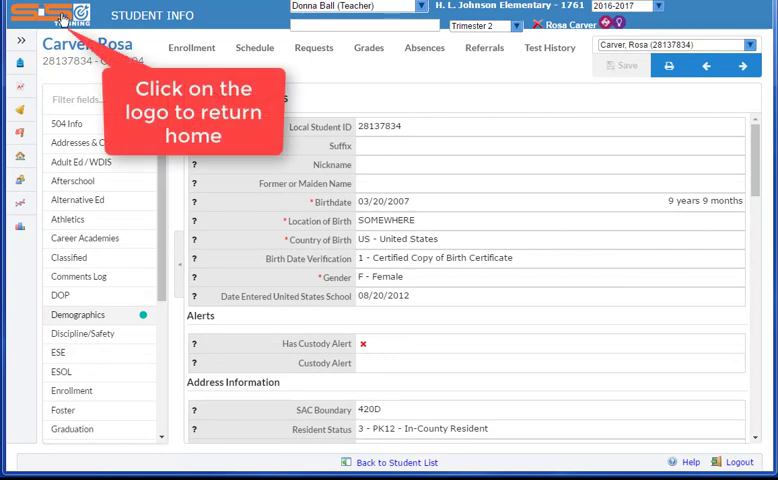
click(56, 14)
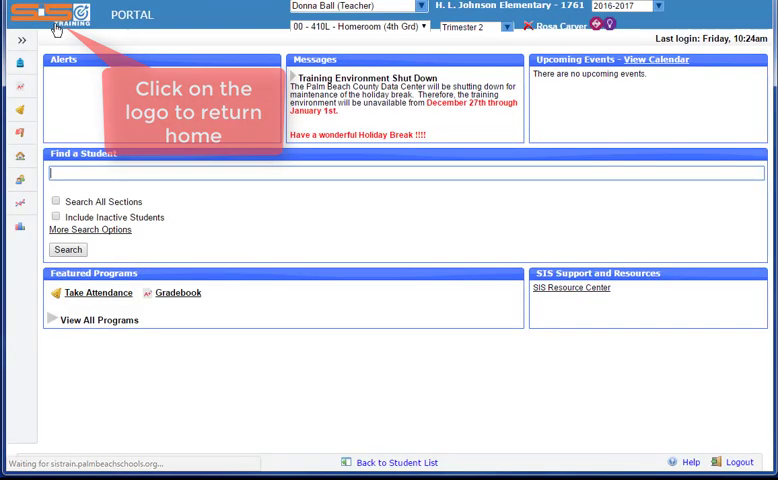
click(56, 16)
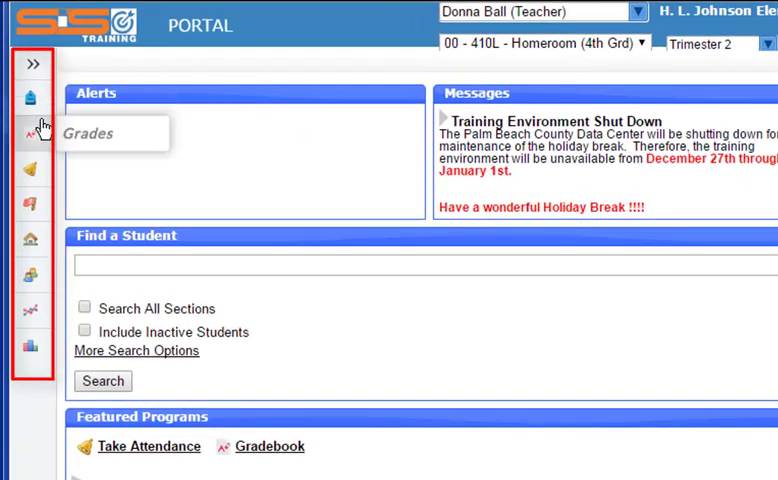
mouse_move(144, 70)
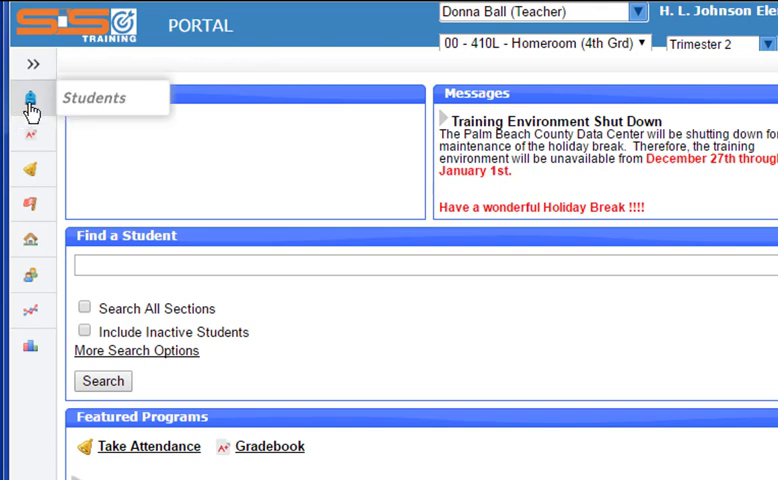
mouse_move(32, 140)
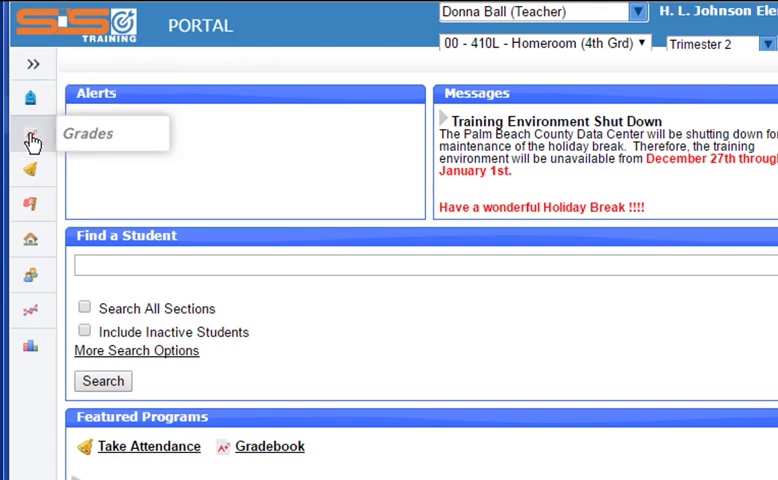
mouse_move(32, 168)
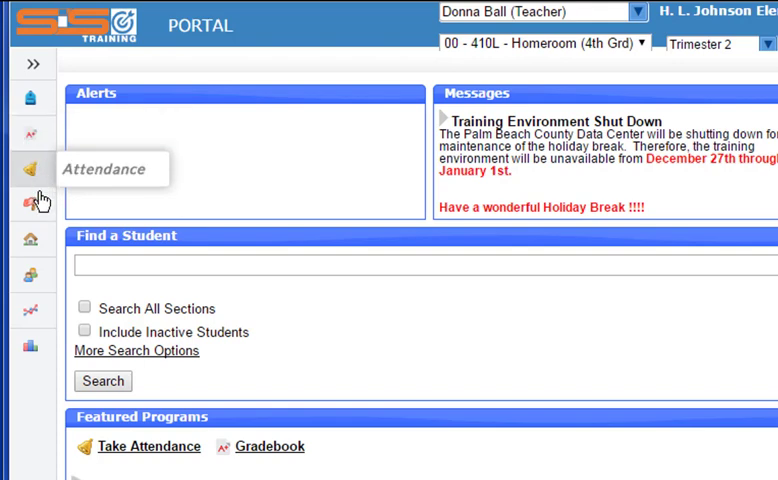
mouse_move(32, 204)
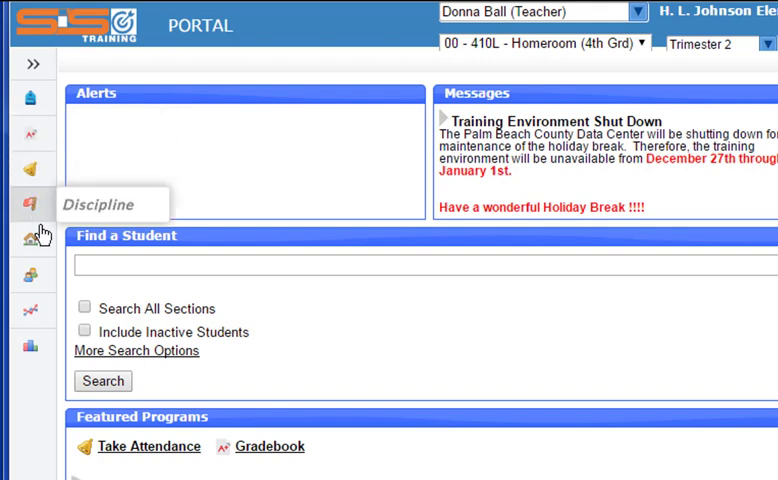
mouse_move(30, 272)
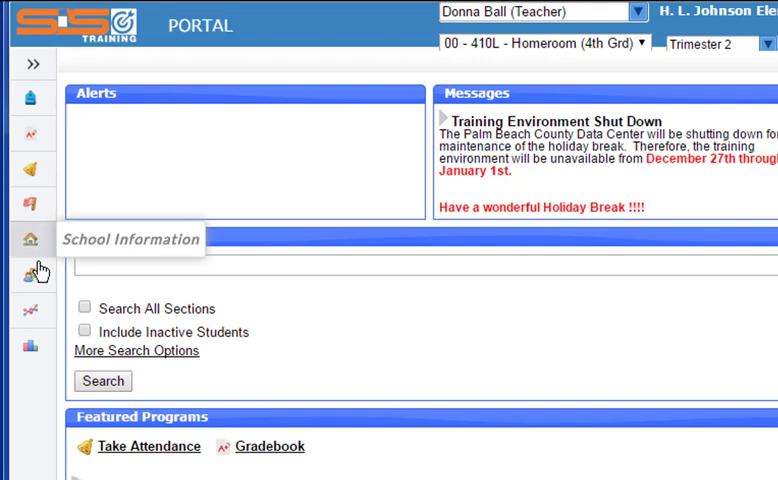
mouse_move(30, 302)
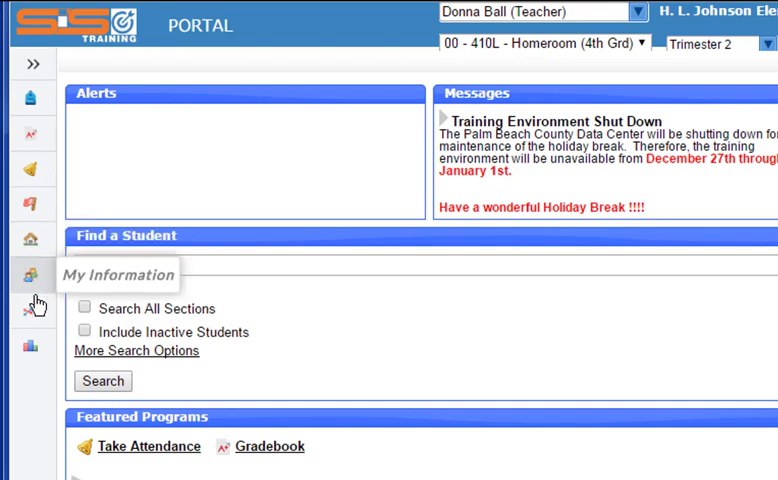
mouse_move(30, 348)
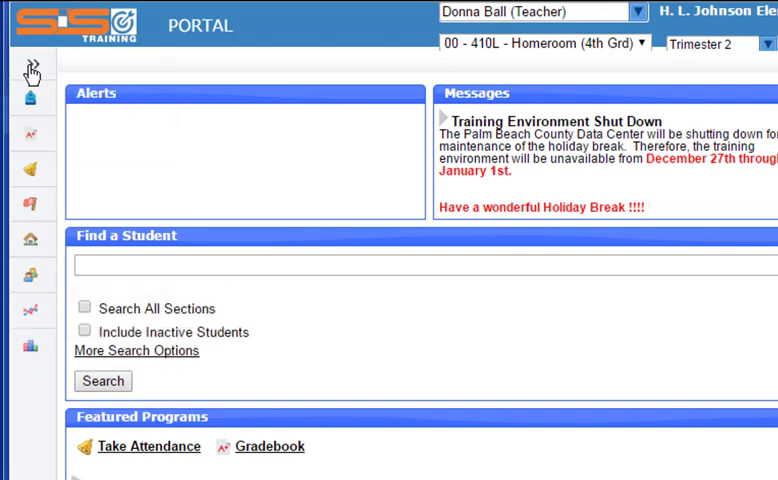
Expand the side navigation menu and open the Grades submenu listing Gradebook and Report Cards
click(32, 72)
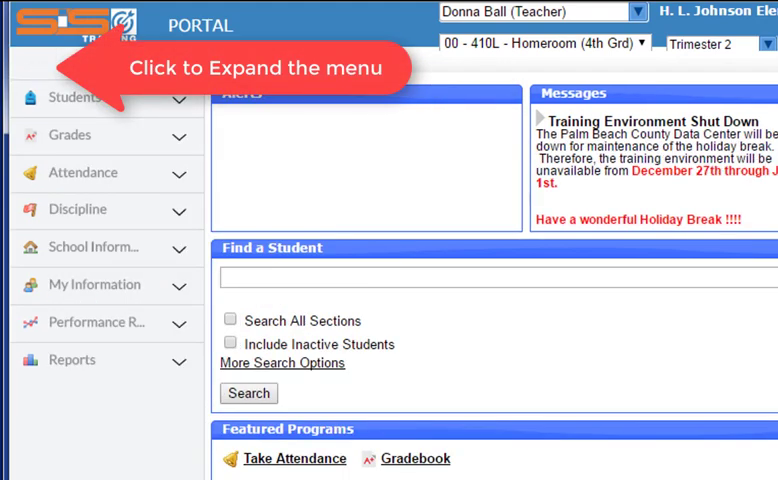
click(32, 64)
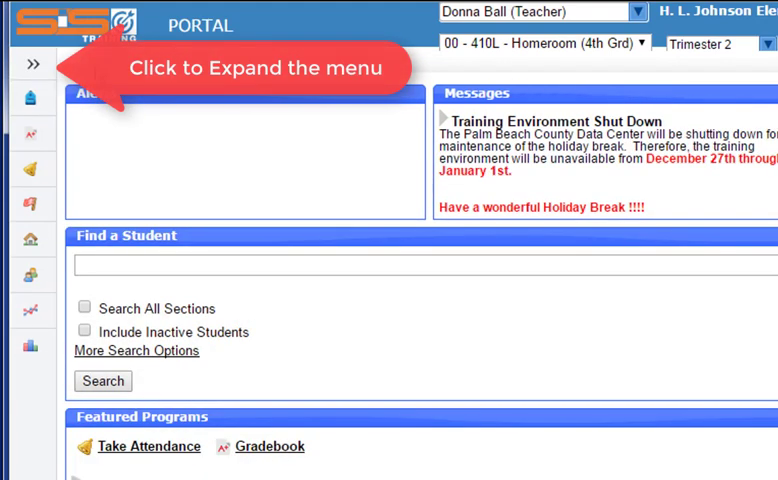
click(32, 64)
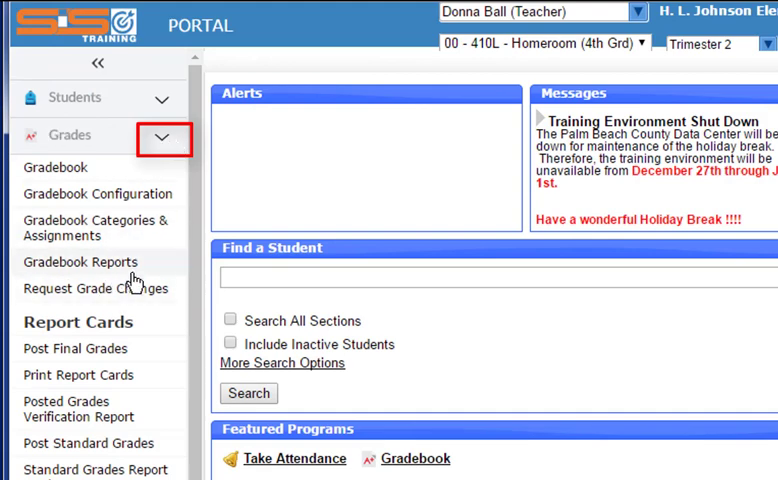
click(160, 136)
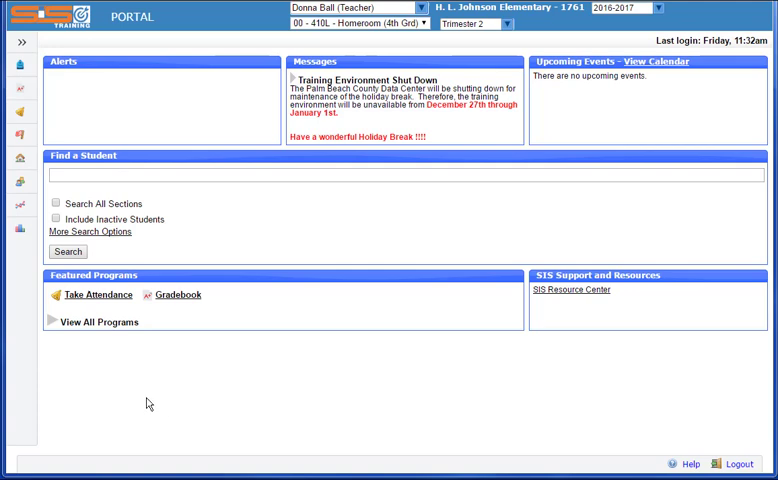
mouse_move(114, 408)
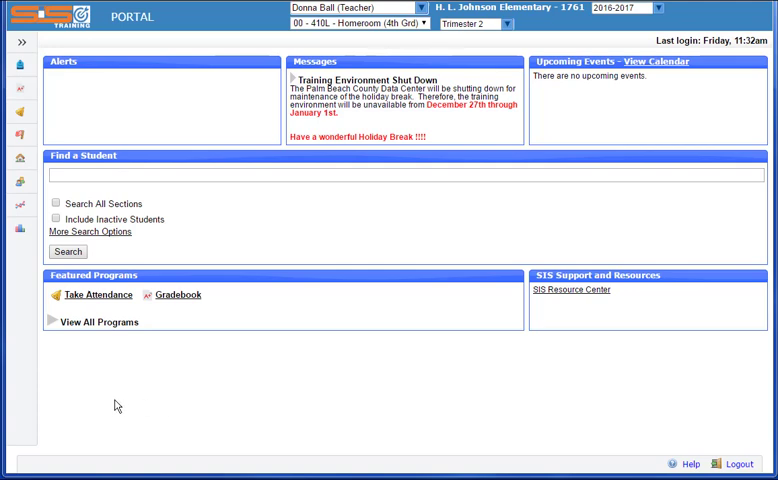
mouse_move(18, 180)
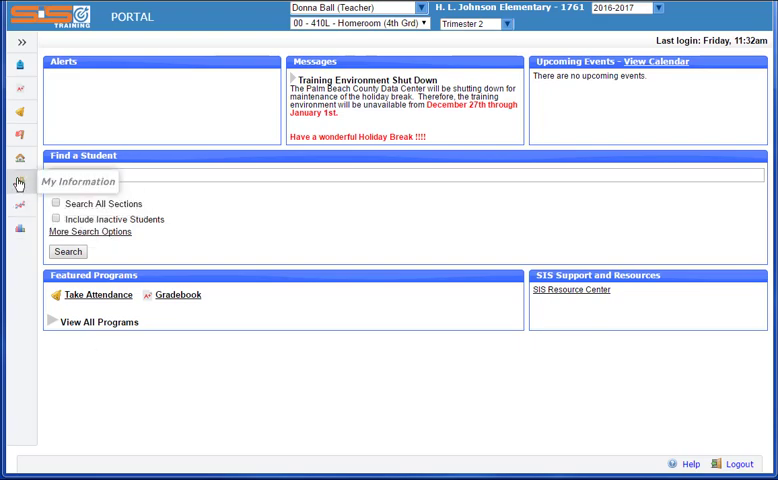
Show the My Information flyout with My Profile, Preferences and Print Class Lists
click(18, 184)
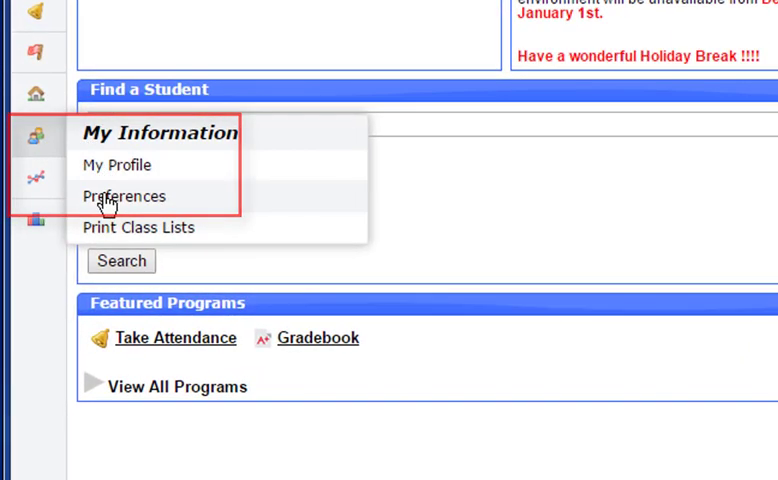
Open Preferences and view its Columns in Student Lists tab, then return to Display Options
click(124, 196)
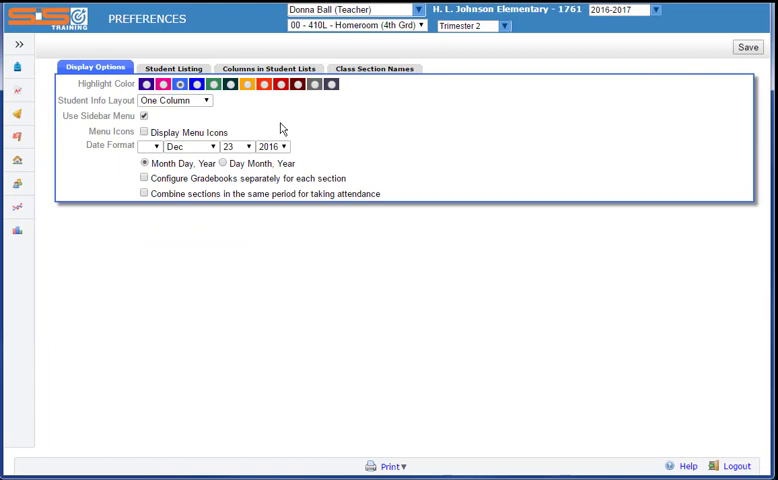
mouse_move(310, 128)
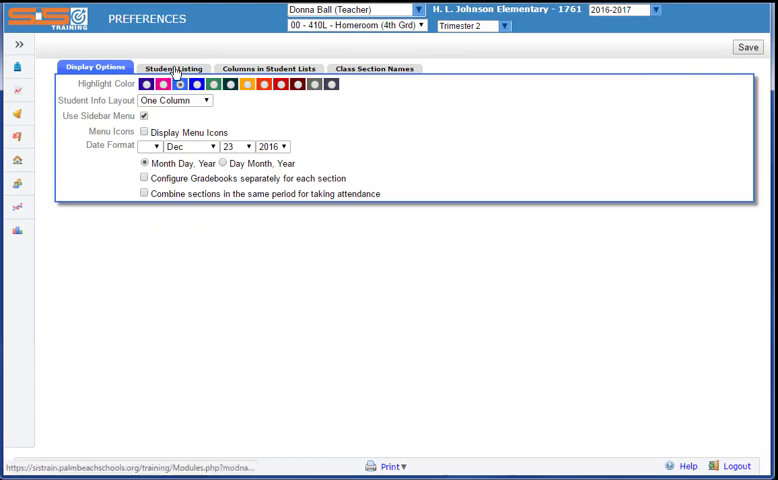
click(176, 68)
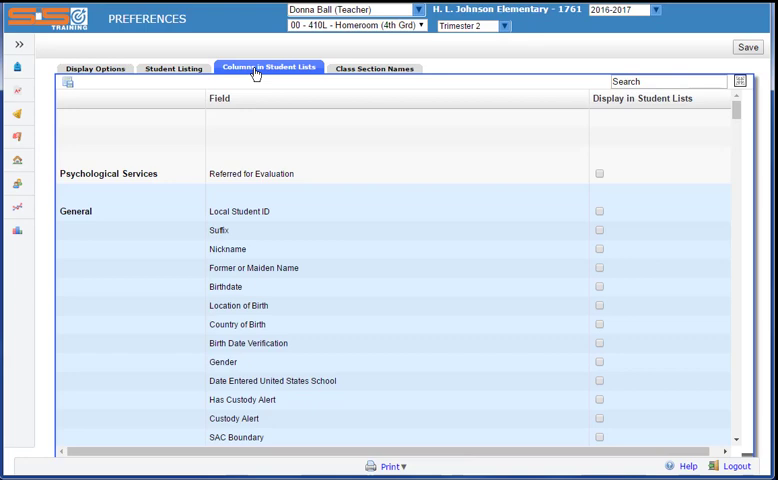
mouse_move(96, 68)
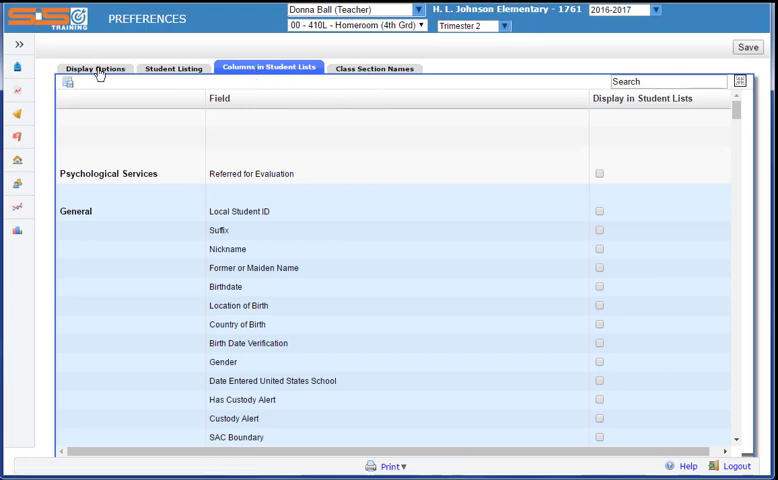
click(96, 68)
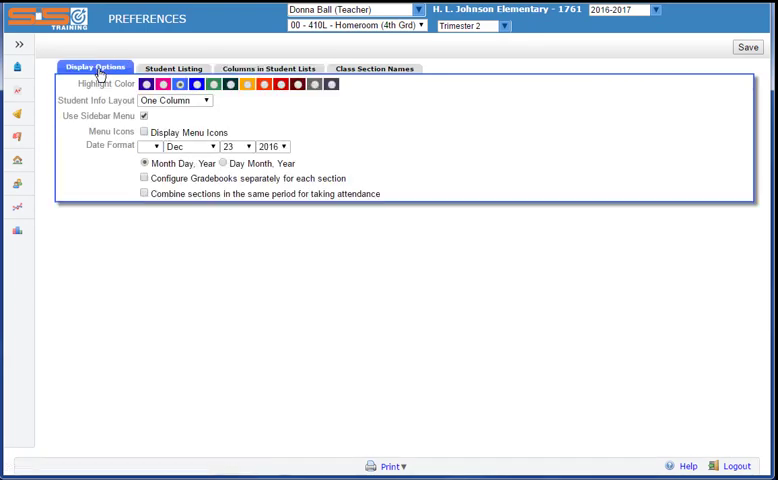